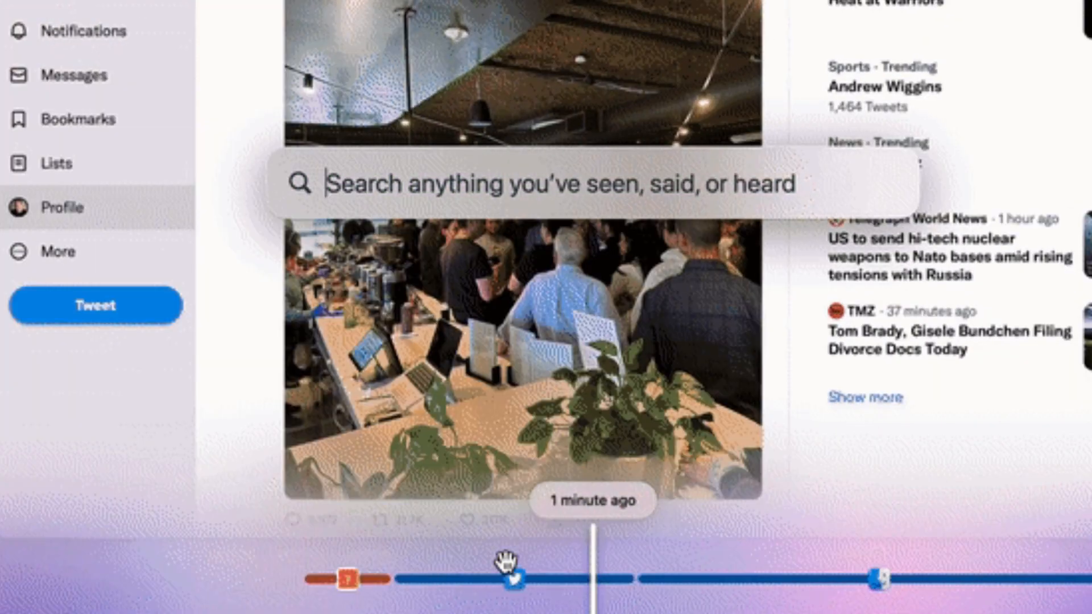
pyautogui.moveTo(541, 412)
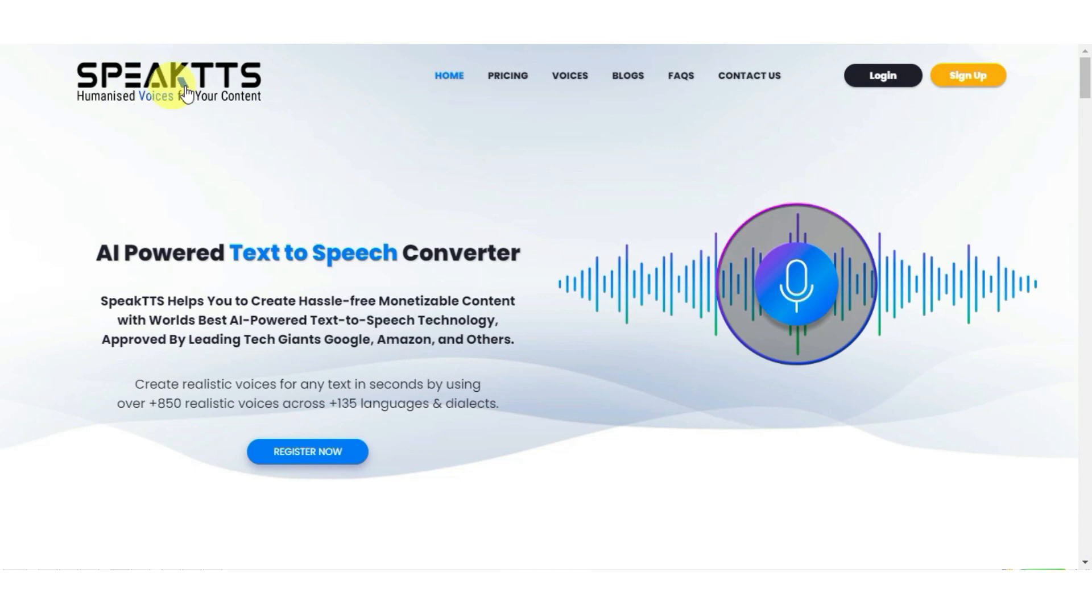
# - Play the sentence about producing authentic content in Oscar's voice in SpeakTTS's live demo
pyautogui.scroll(-3)
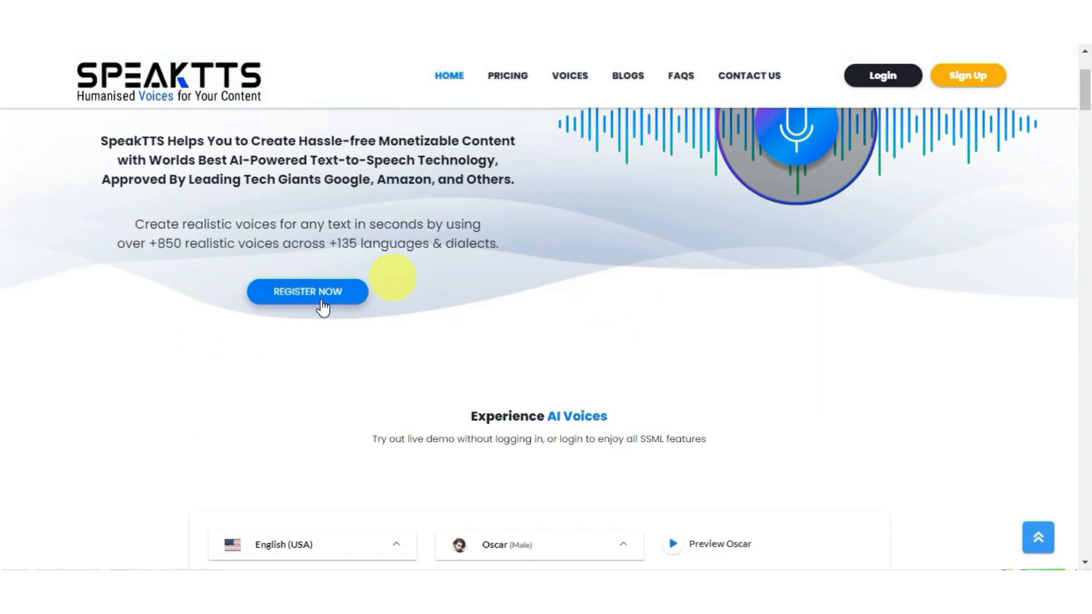
pyautogui.scroll(-3)
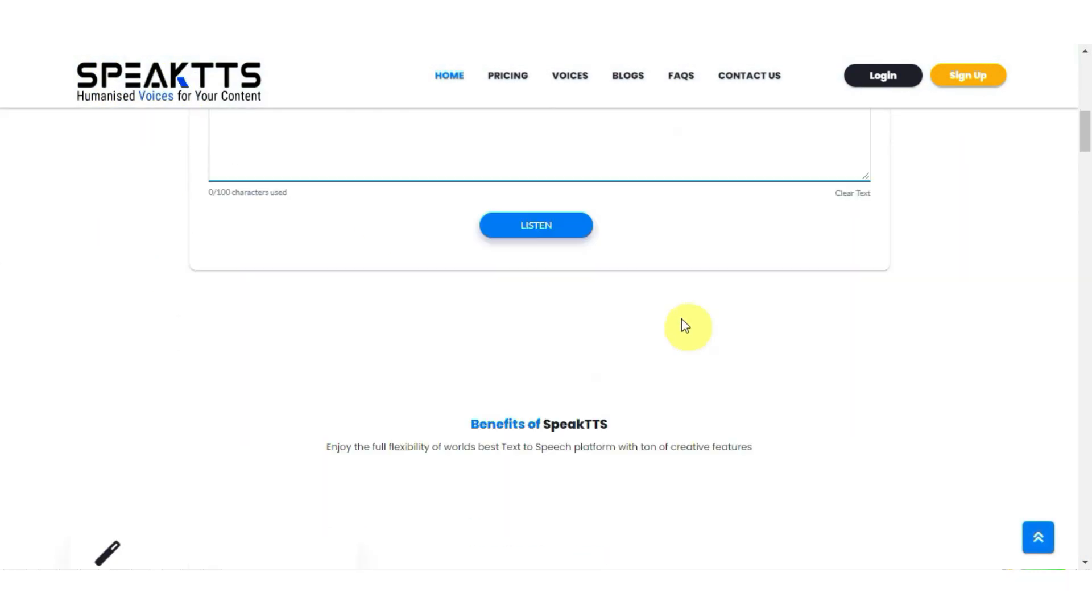
pyautogui.scroll(-3)
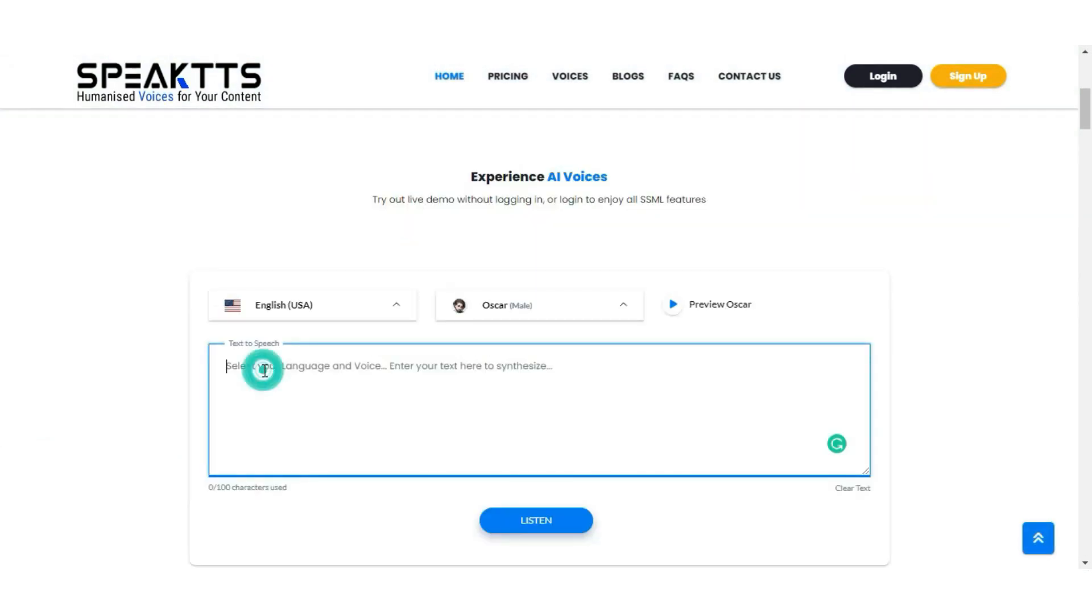
pyautogui.click(538, 305)
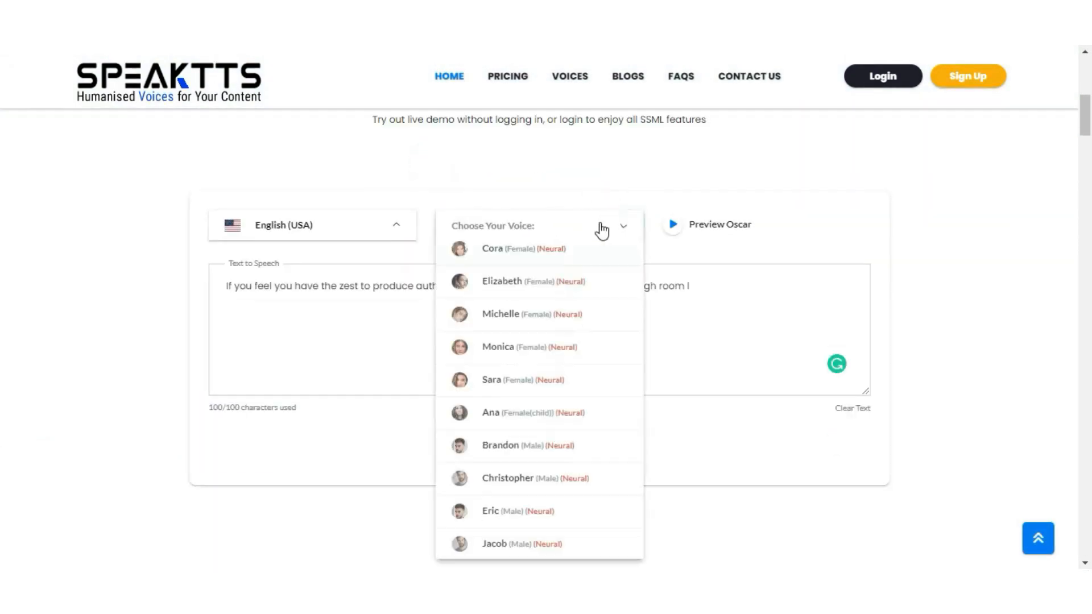
pyautogui.click(537, 441)
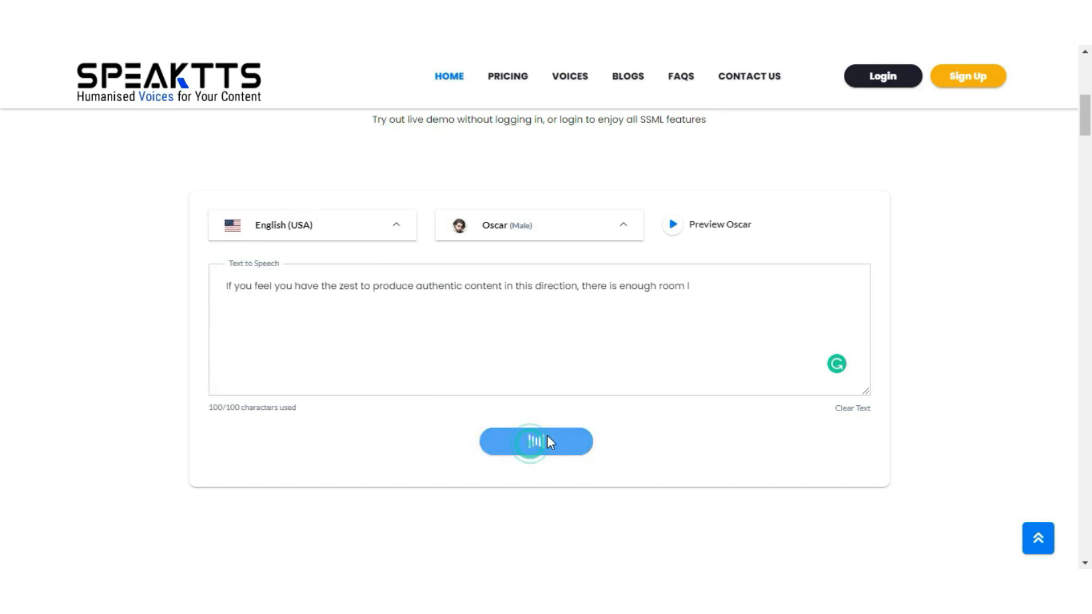
pyautogui.click(536, 440)
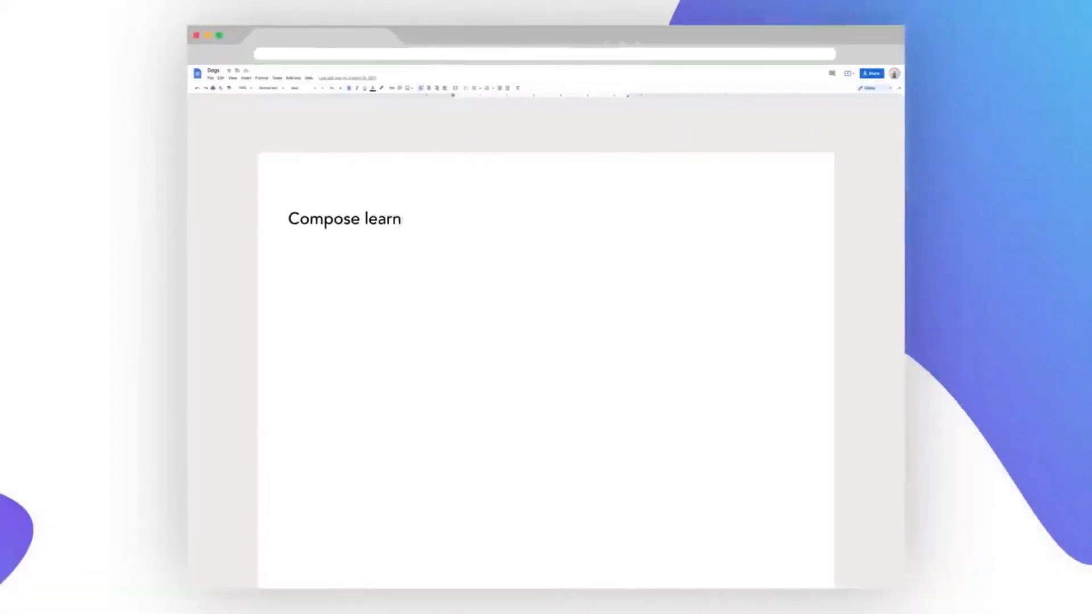
# - Type text about matching your writing style and providing suggestions into the Google Doc
pyautogui.write('s your writing style, providing suggestions in')
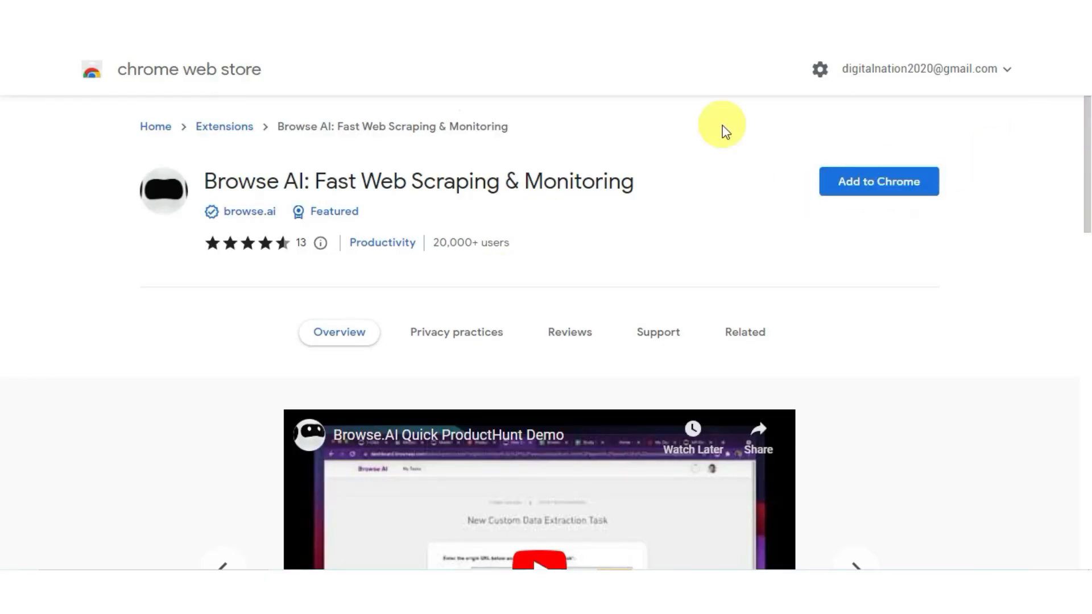
# - Scroll through the Overview of the Browse AI: Fast Web Scraping & Monitoring listing
pyautogui.scroll(-3)
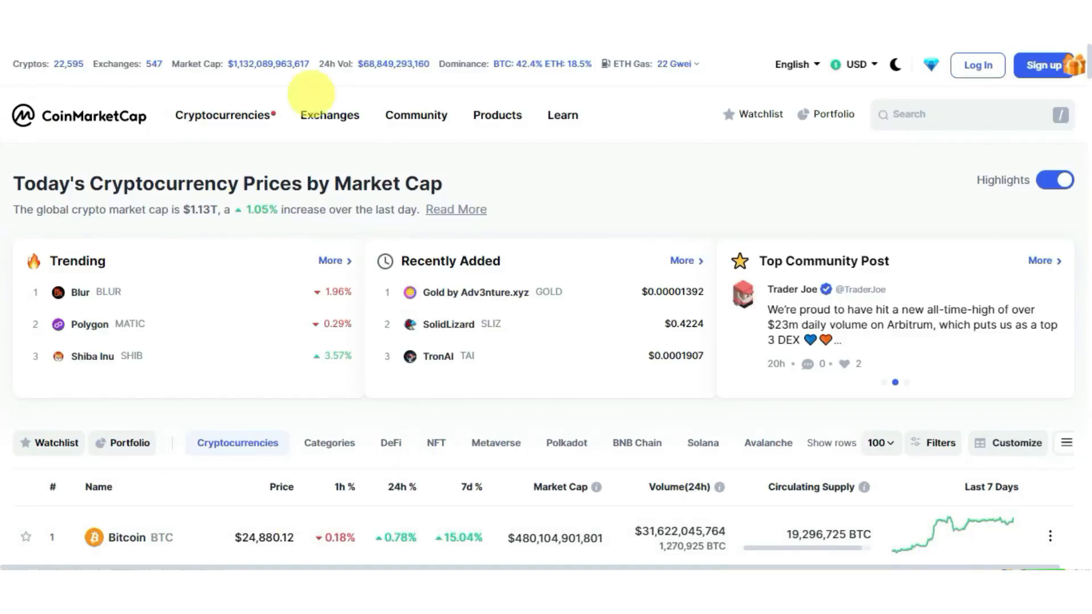
pyautogui.moveTo(28, 226)
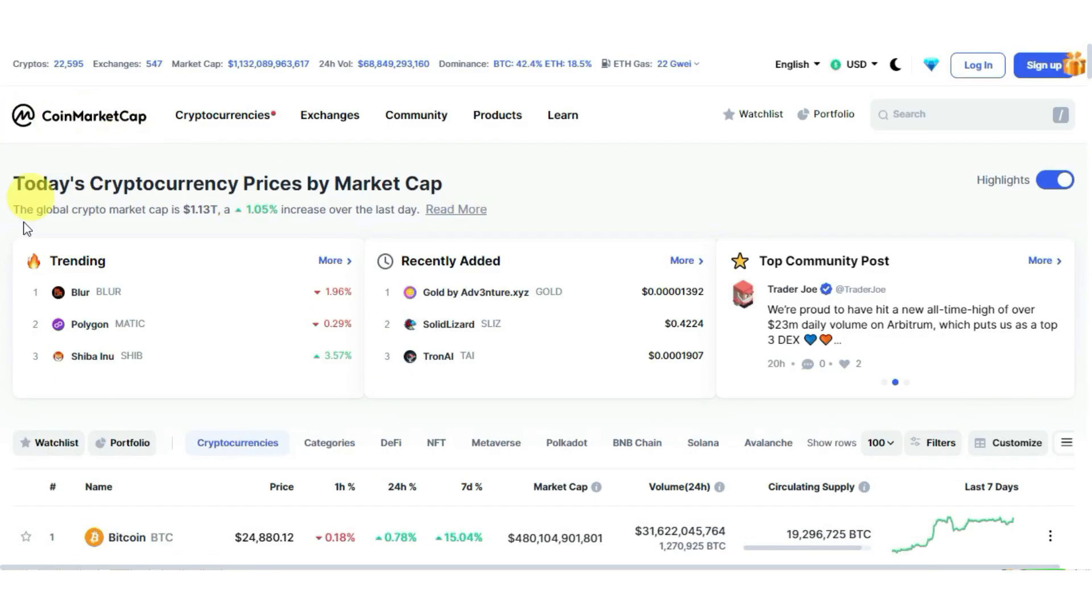
# - Scroll the CoinMarketCap page of today's cryptocurrency prices ranked by market cap
pyautogui.scroll(-3)
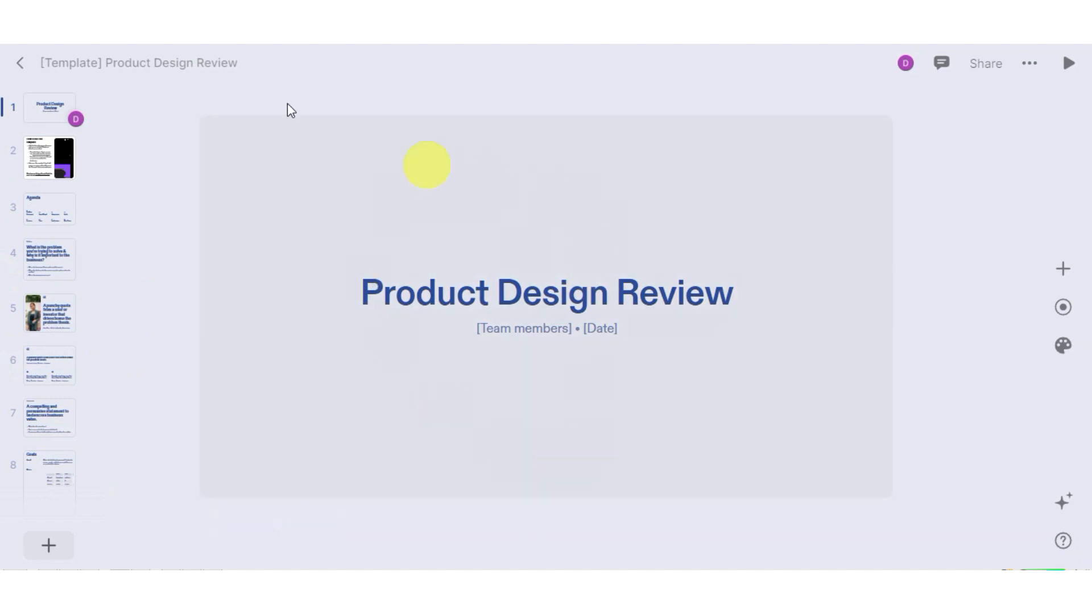
# - Show the problem slide, then the user-quote slide with portrait
pyautogui.click(49, 260)
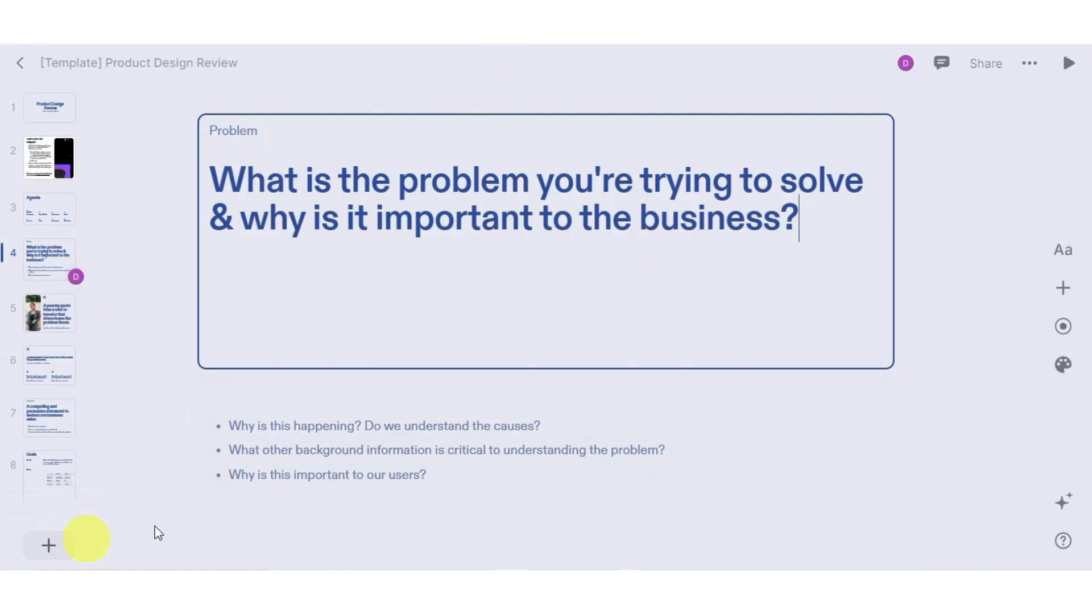
pyautogui.click(49, 107)
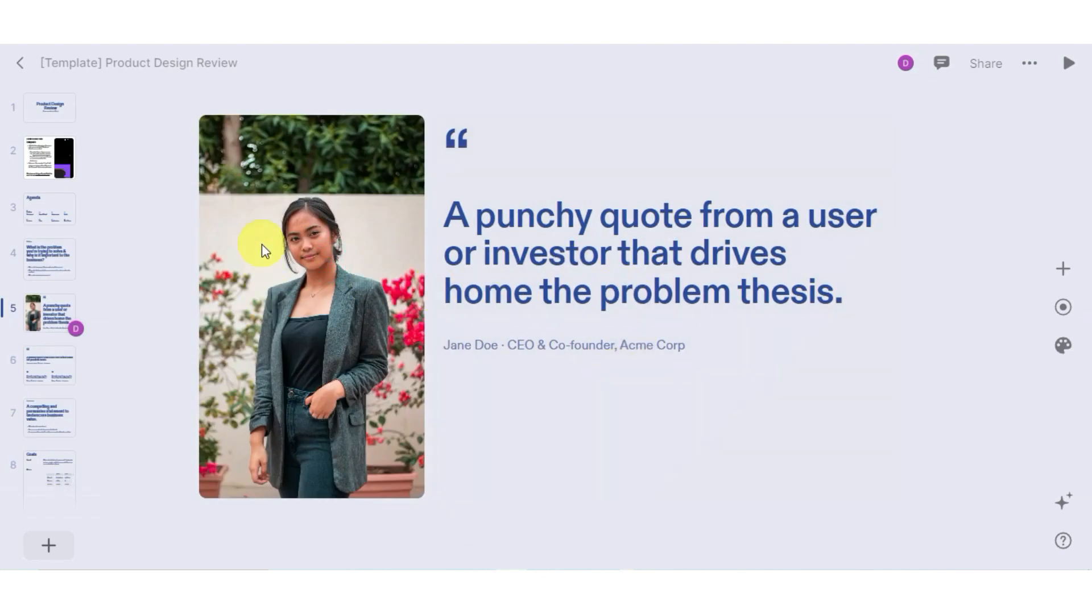
pyautogui.doubleClick(504, 253)
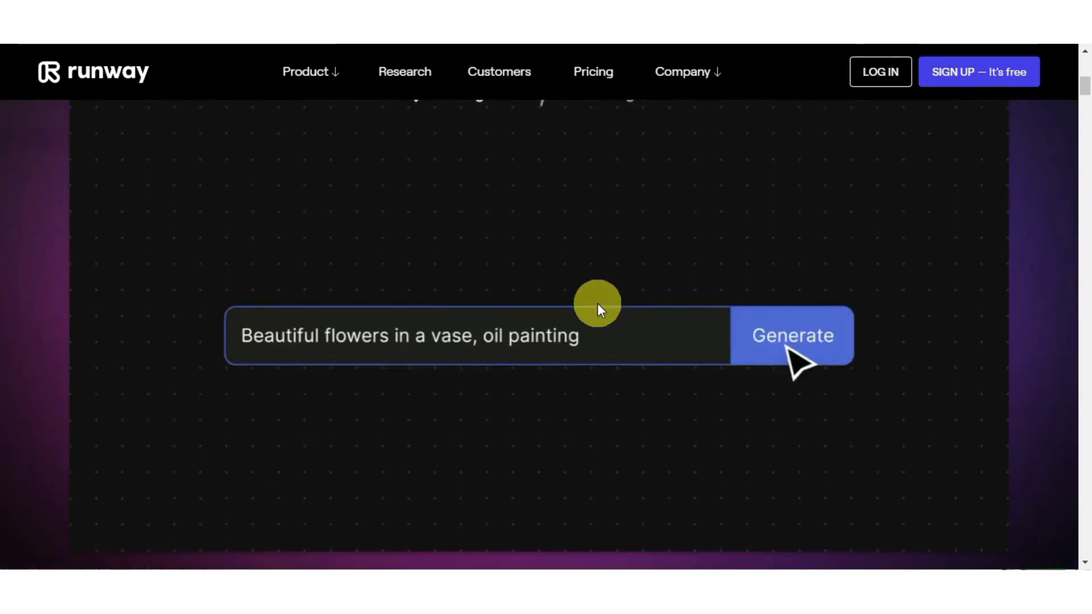
# - Browse Runway's model catalog of style transfer, pose estimation, captioning and colorization
pyautogui.click(792, 335)
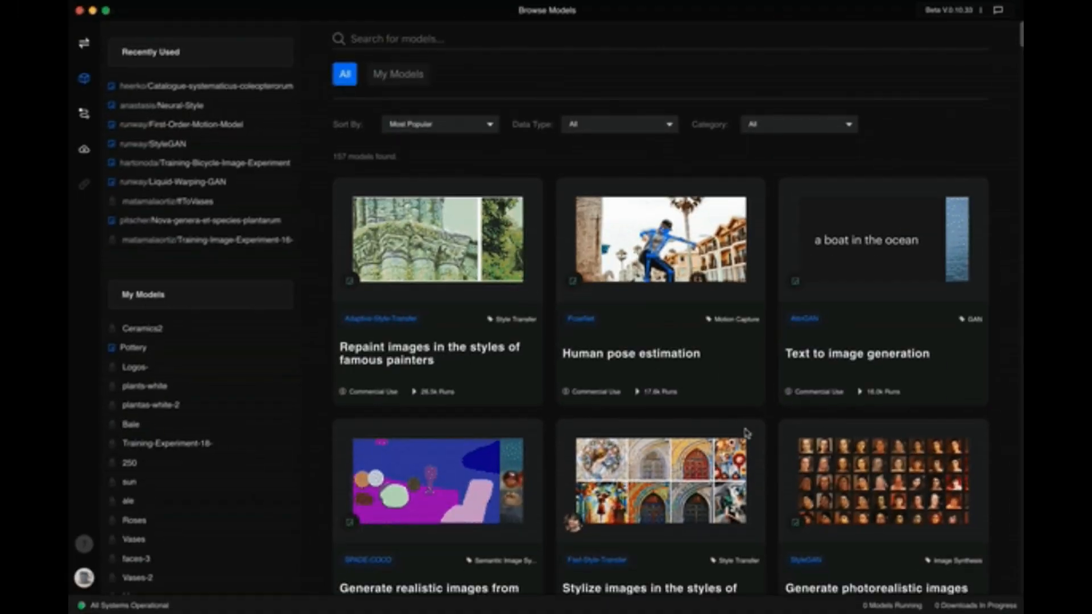
pyautogui.scroll(-3)
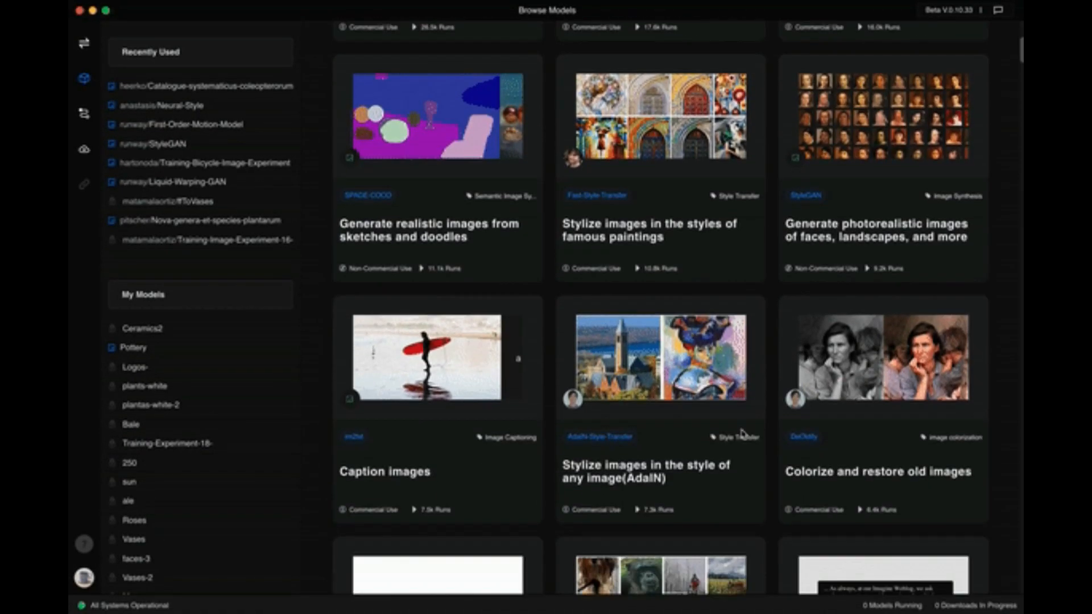